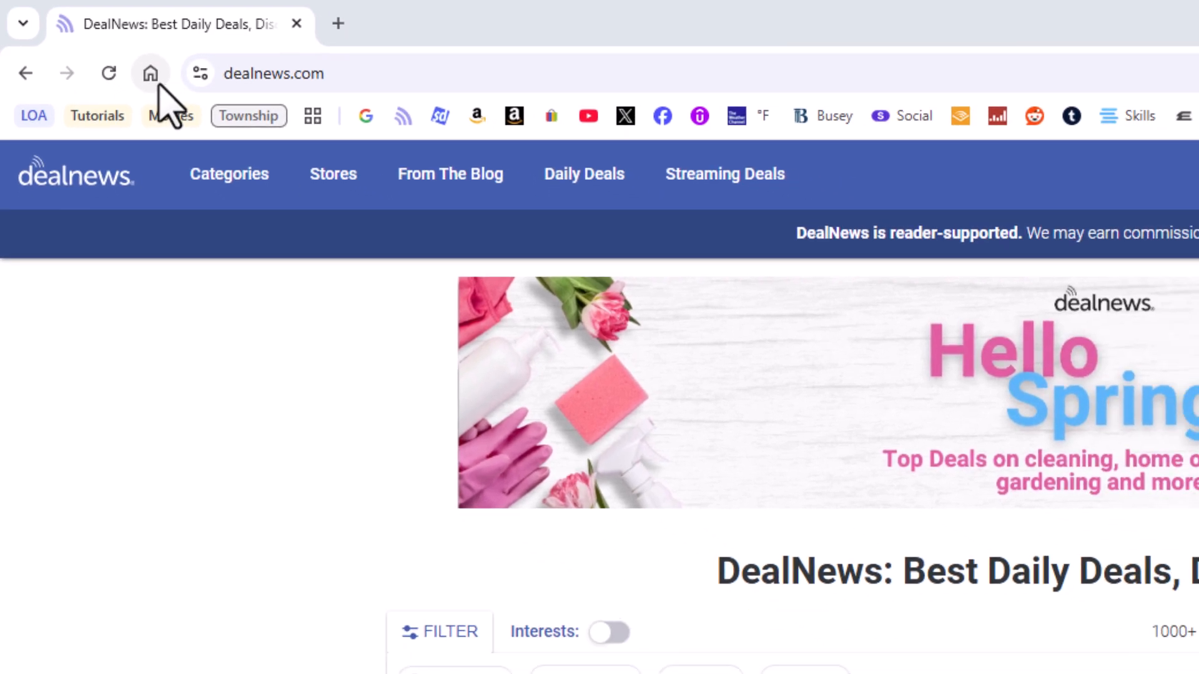
Step: Go to the home page, which opens the Google New Tab page instead of DealNews
{"action": "left_click", "coordinate": [150, 74]}
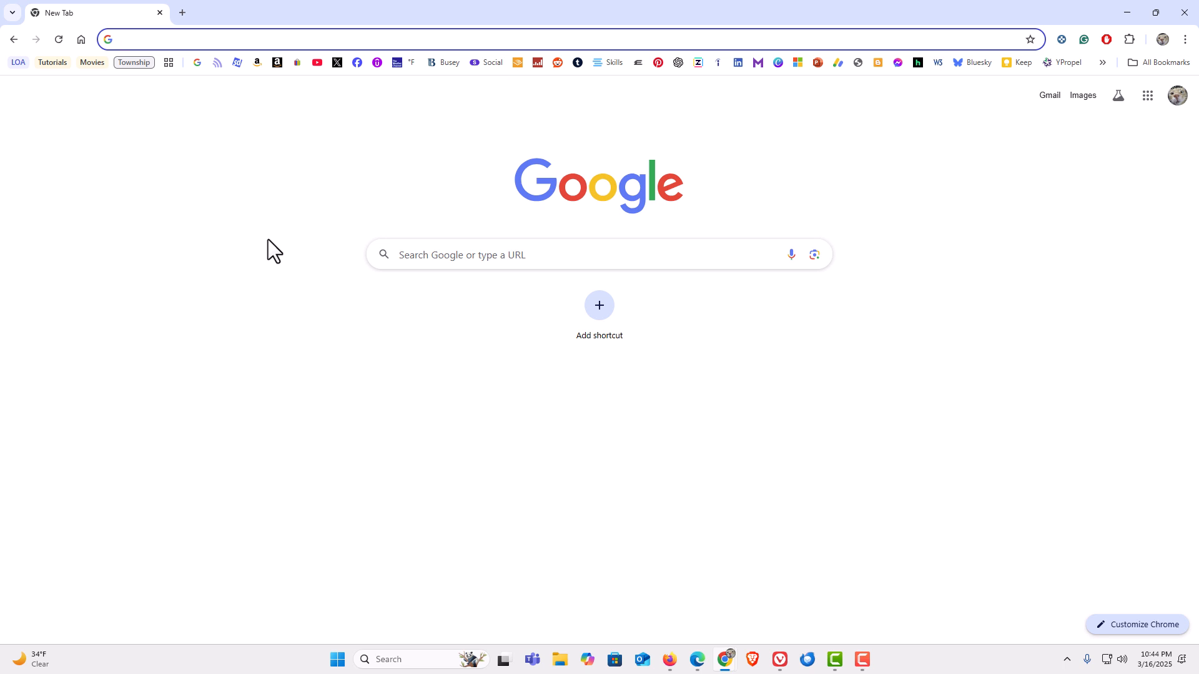
{"action": "type", "text": "https://www.dealnews.com"}
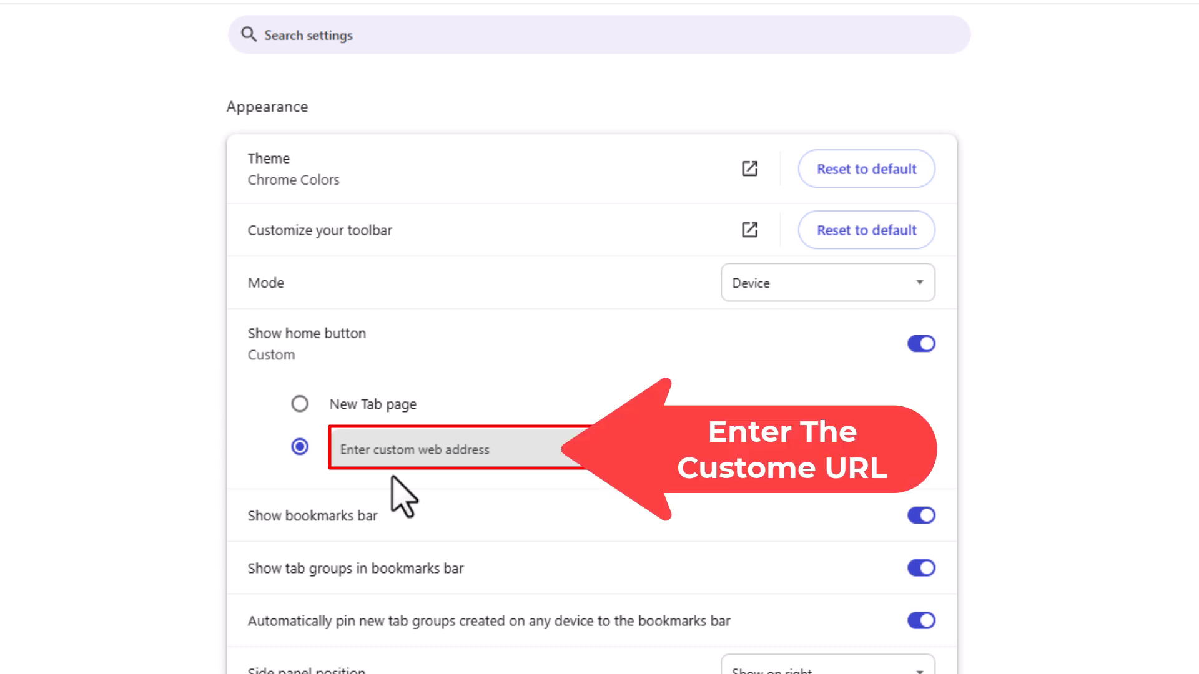
{"action": "left_click", "coordinate": [480, 449]}
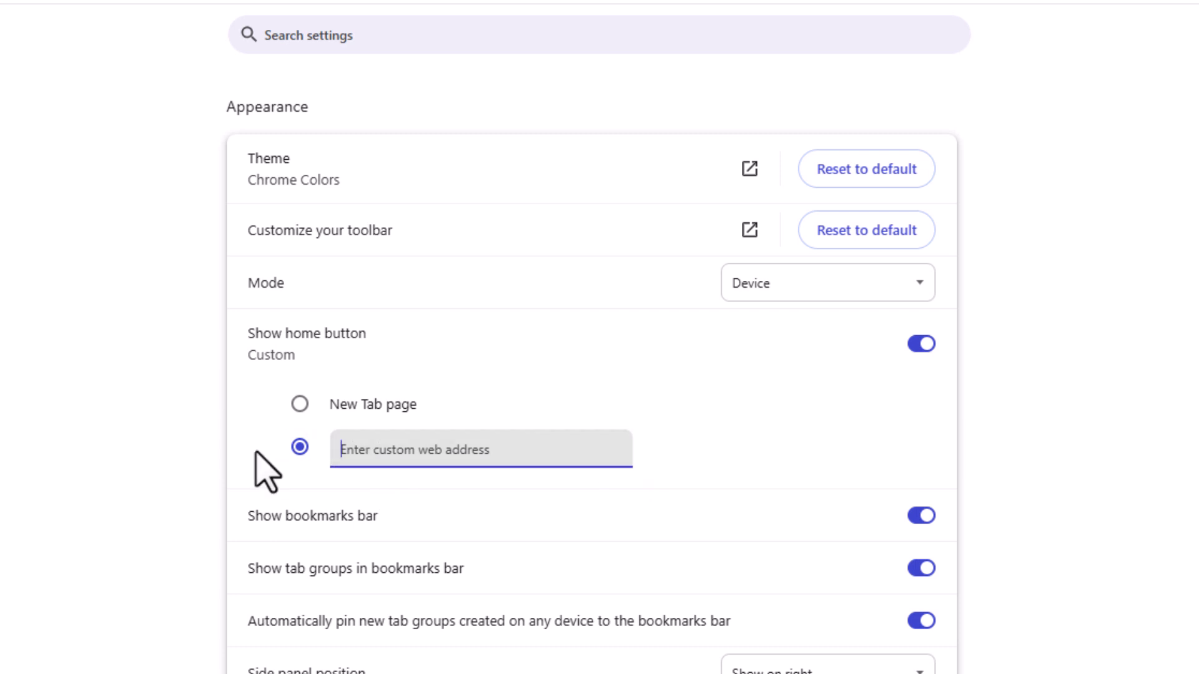
{"action": "type", "text": "https://www.dealnews.com/"}
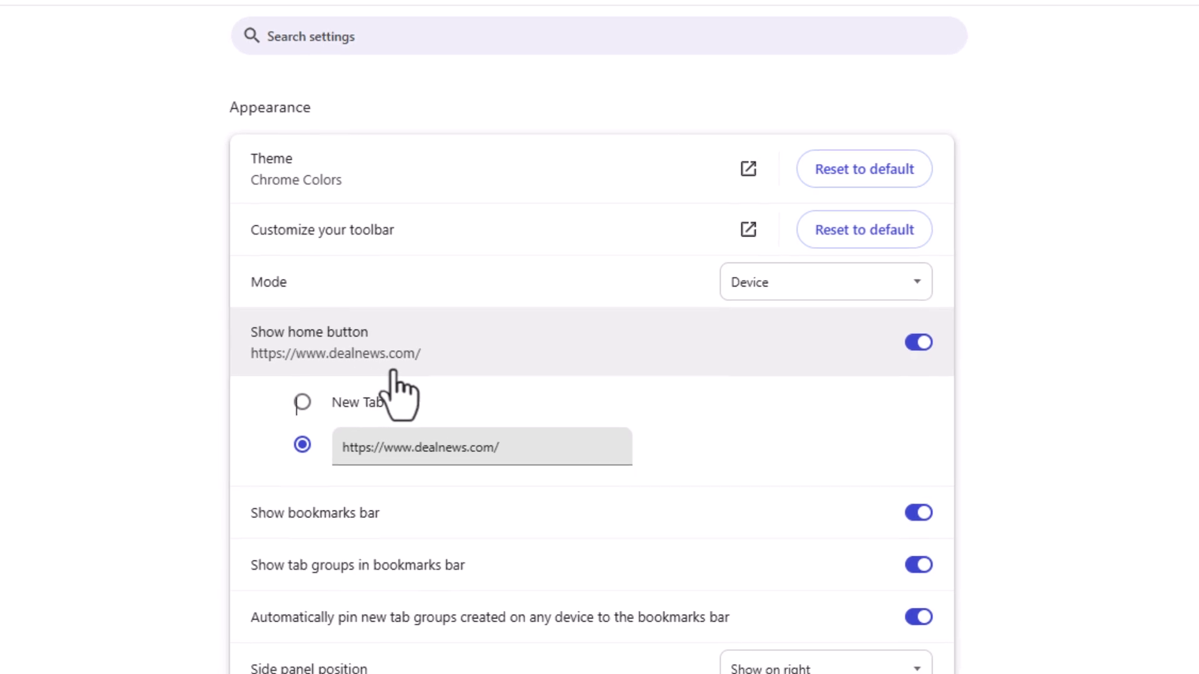